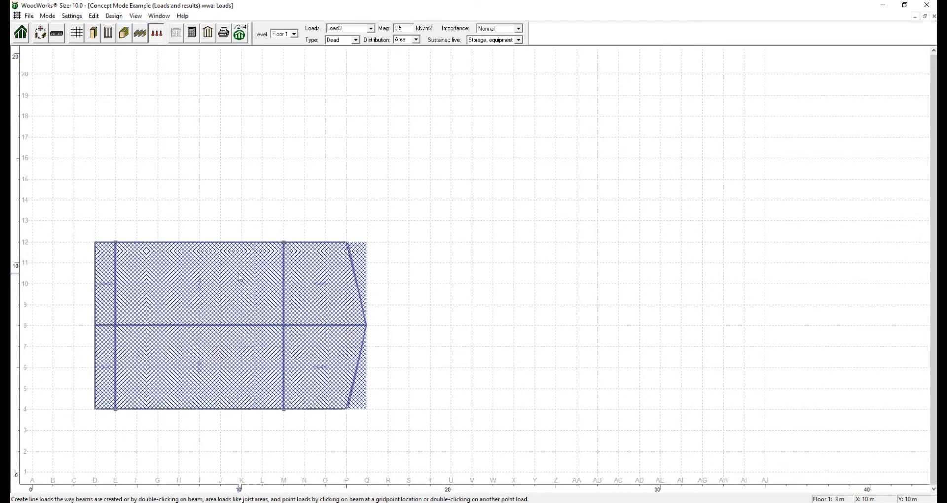
Switch the Level dropdown to Floor 1.
left_click(294, 33)
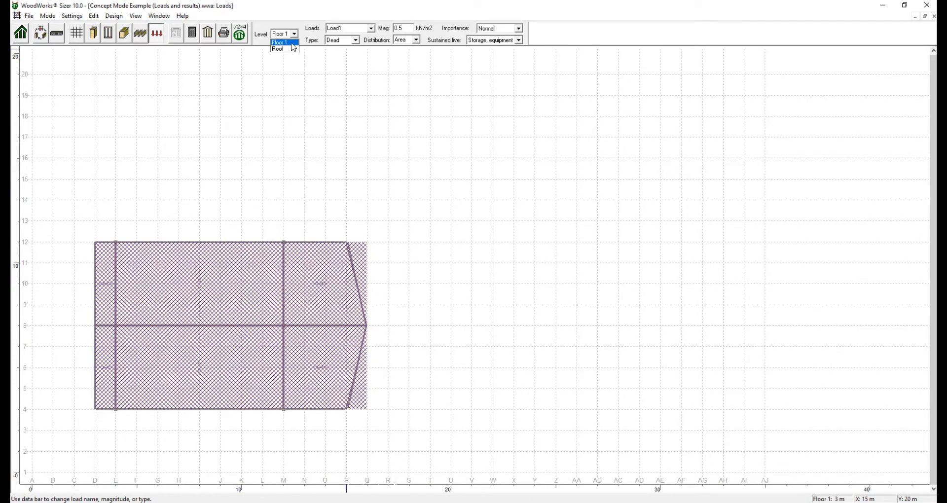
left_click(277, 48)
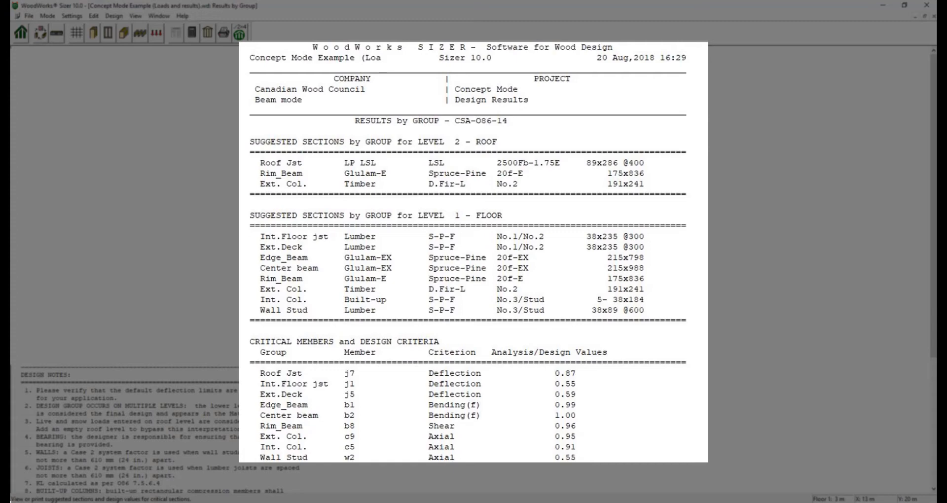
double_click(344, 342)
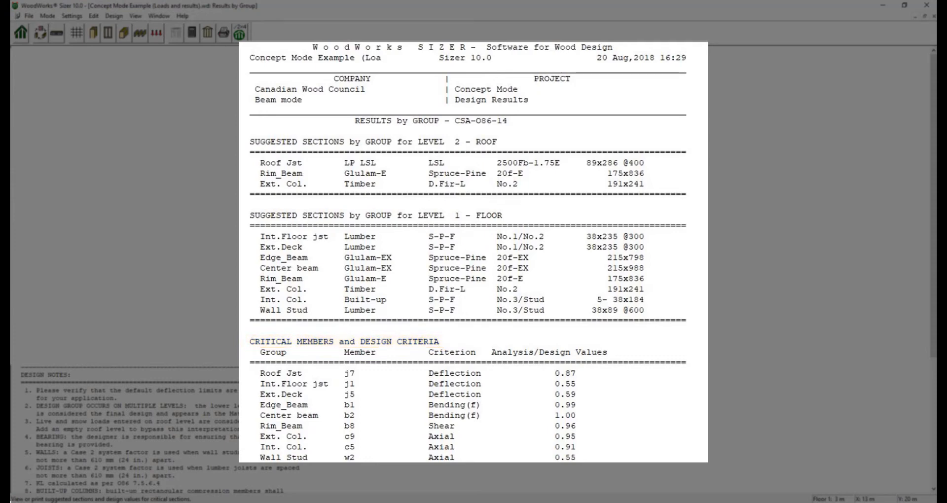
double_click(273, 352)
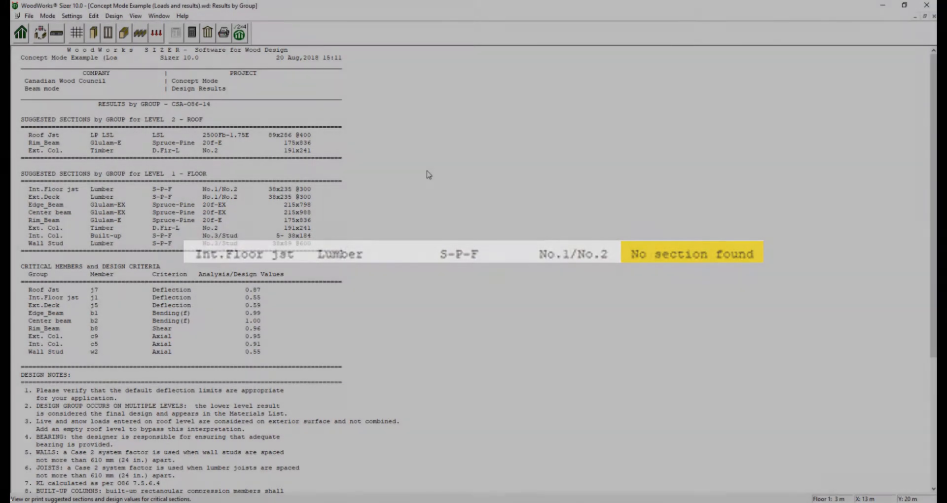
scroll("down", 3)
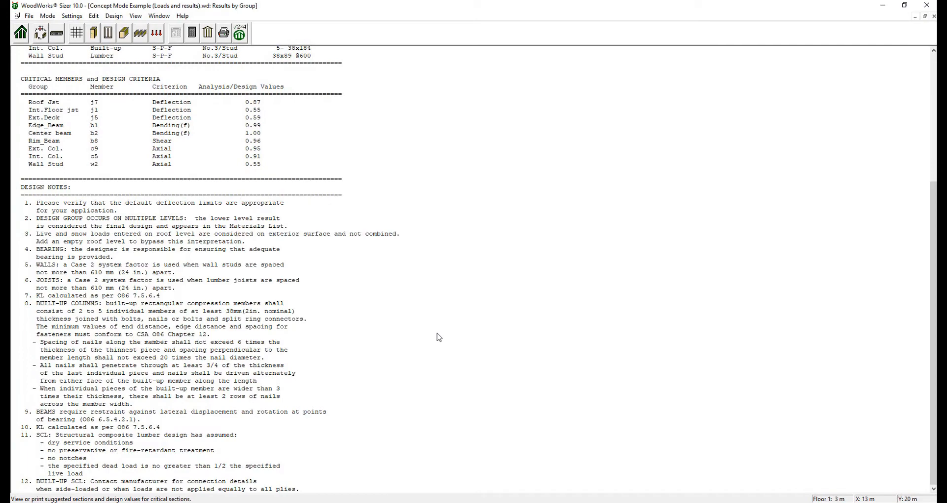
mouse_move(135, 16)
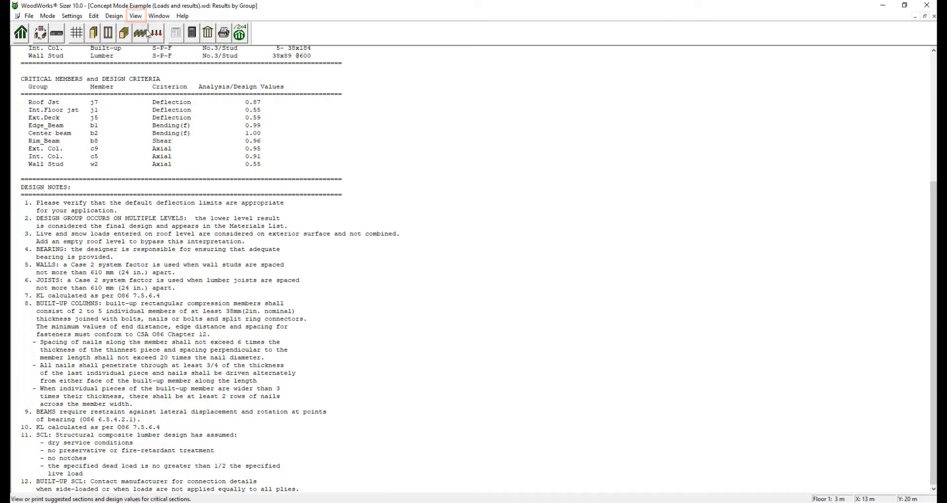
Display the Results by Member report with each member's ratios, including Center beam b2.
left_click(135, 16)
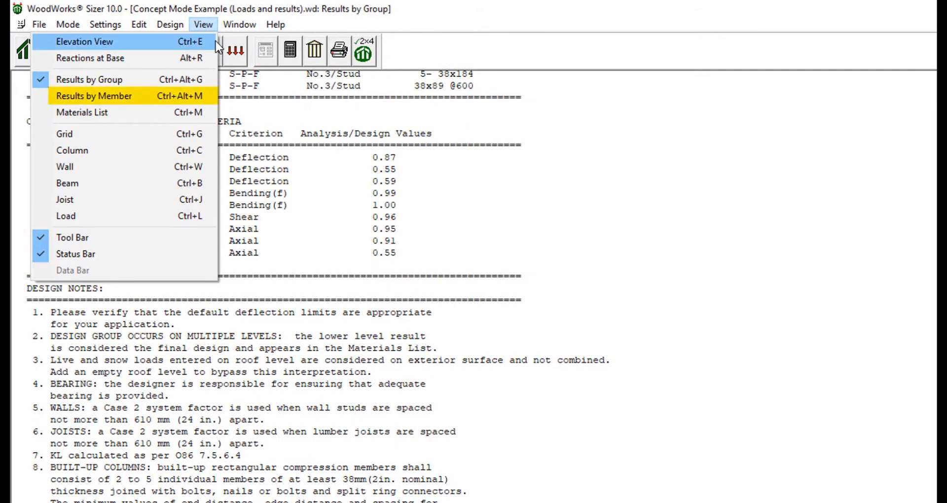
mouse_move(90, 58)
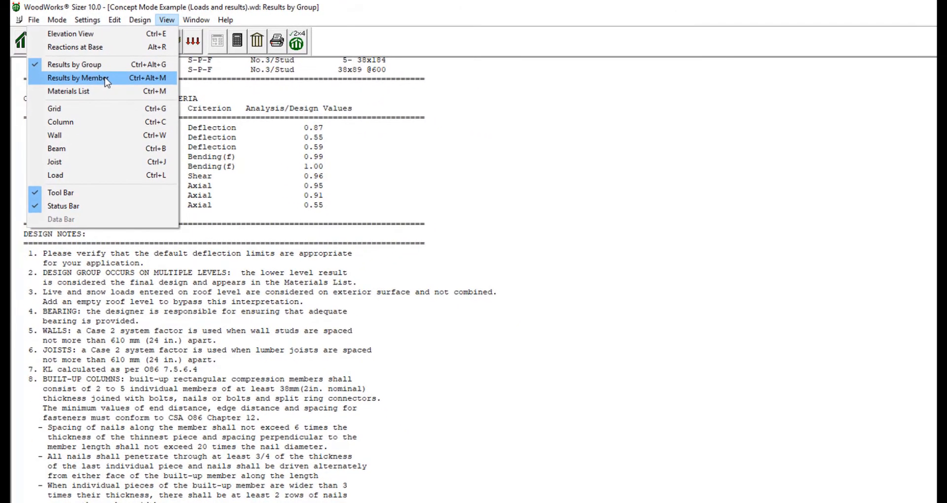
left_click(78, 77)
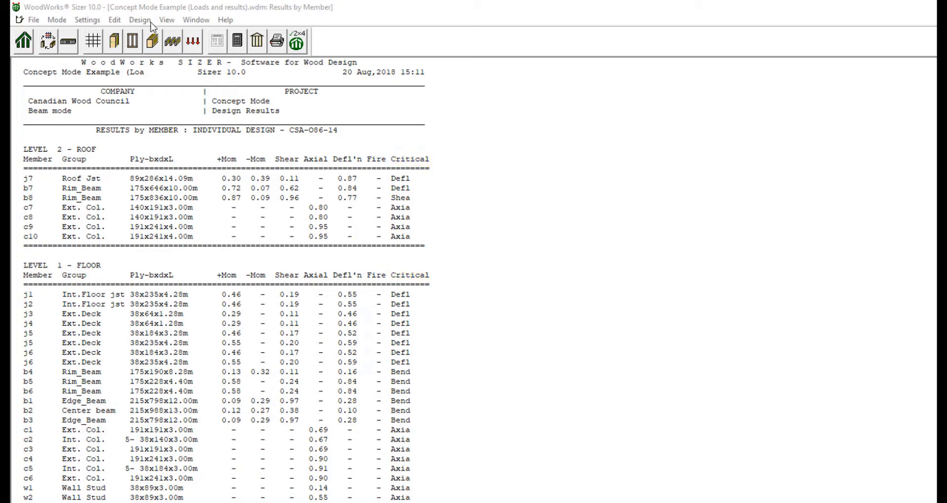
left_click(167, 19)
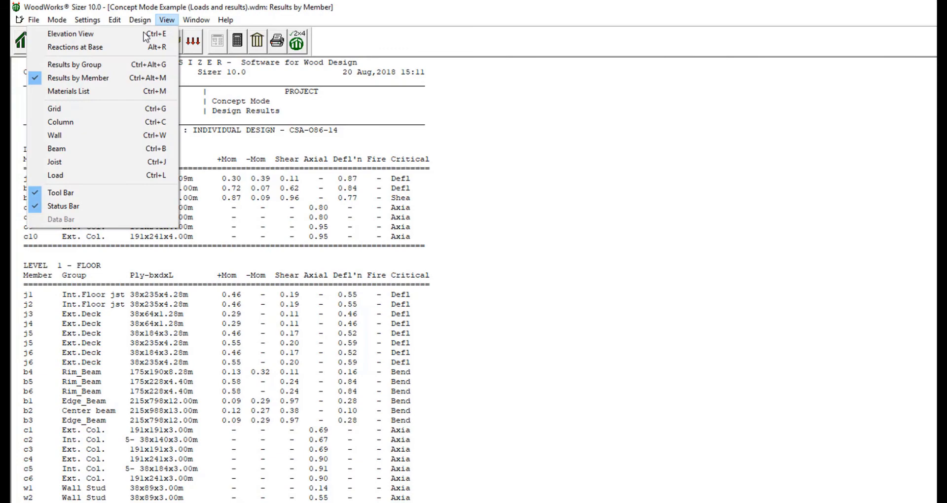
Show the Materials List and scroll down past the group totals to its design notes.
left_click(68, 91)
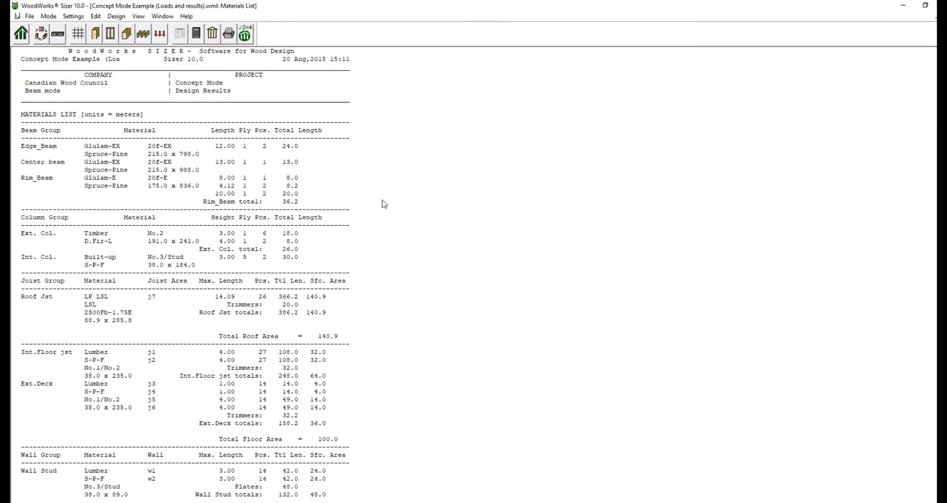
left_click(925, 6)
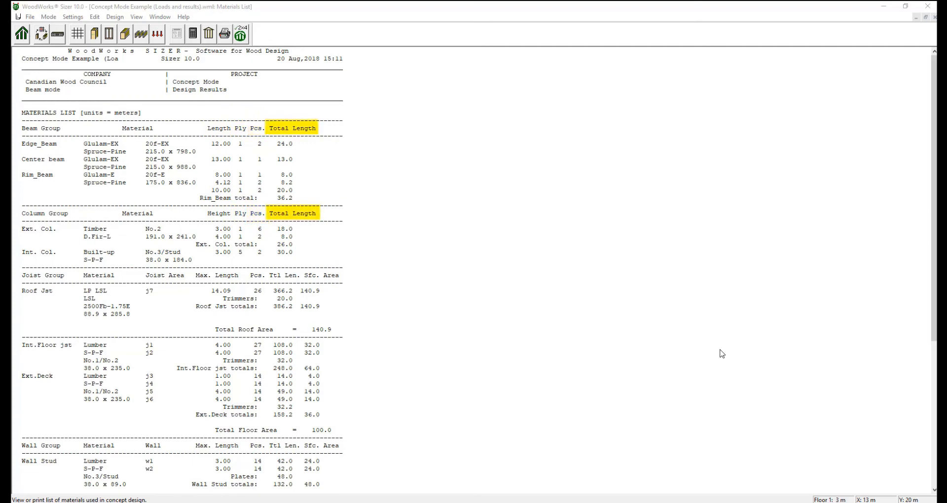
scroll("down", 3)
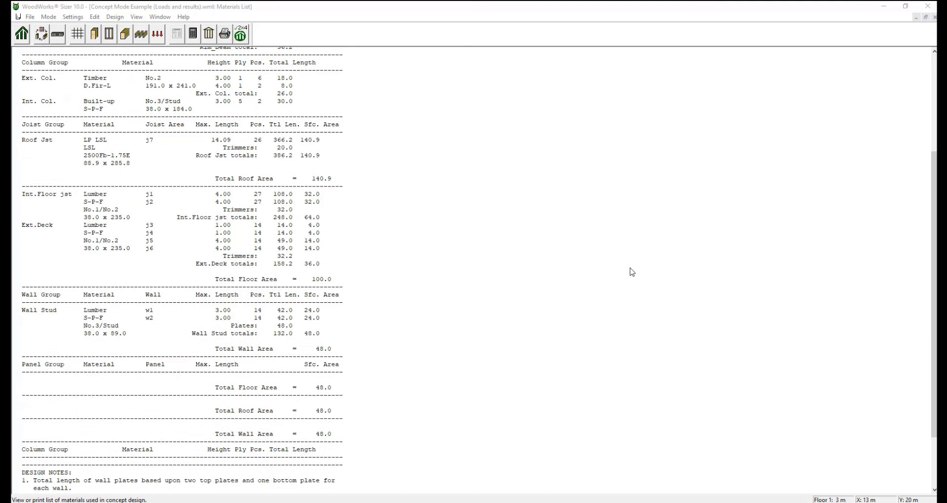
scroll("down", 3)
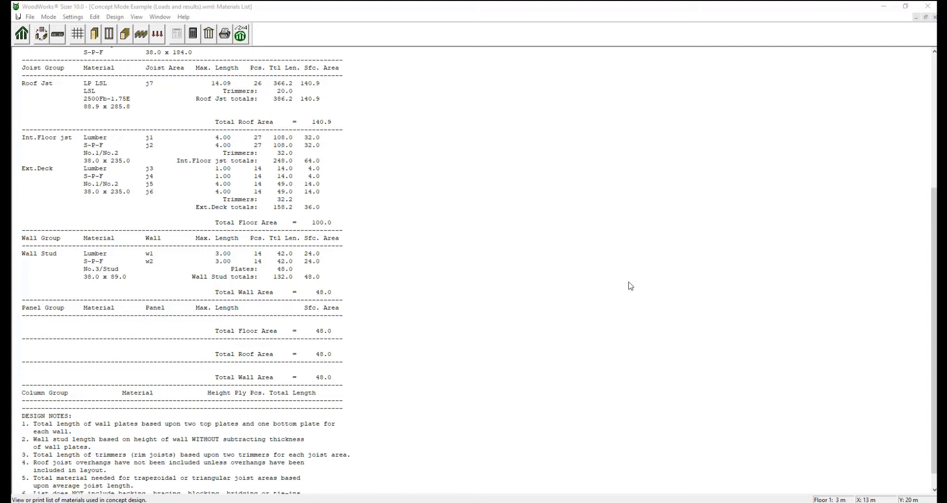
View reactions at base, then select center beam b2 on the Floor 1 plan.
left_click(135, 16)
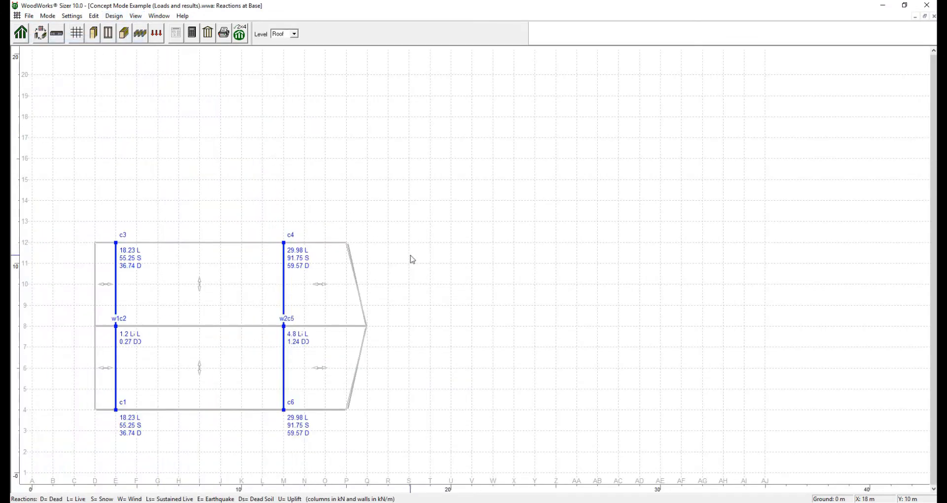
mouse_move(838, 280)
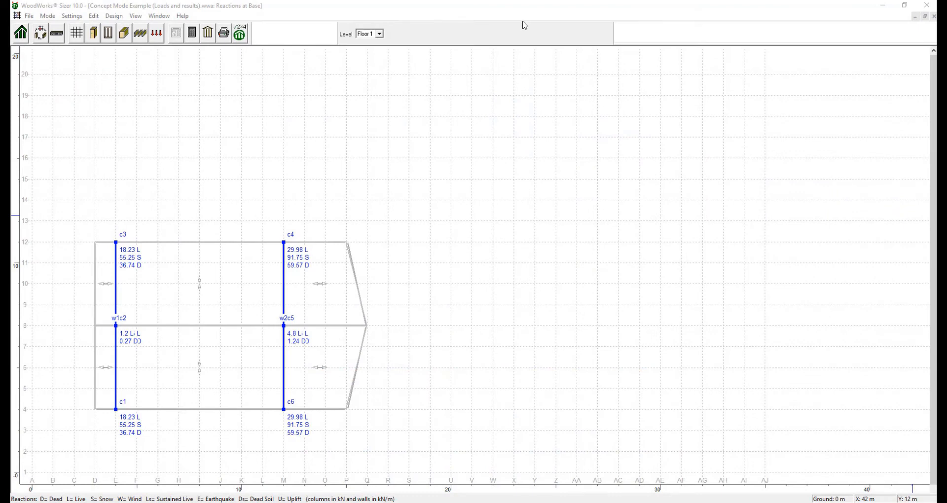
mouse_move(512, 189)
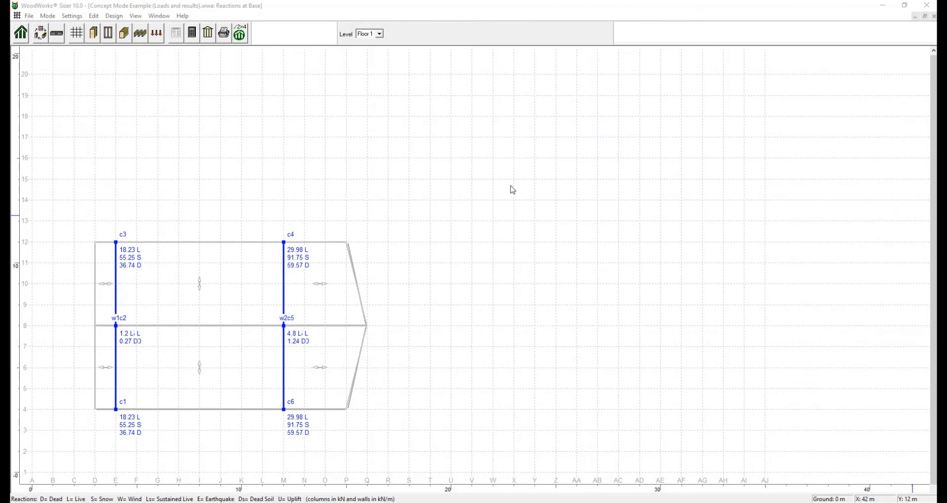
mouse_move(508, 204)
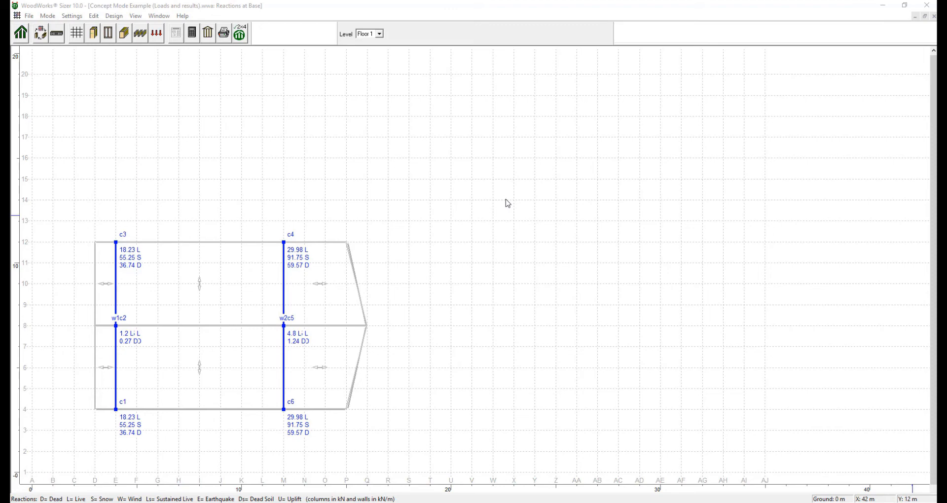
mouse_move(450, 204)
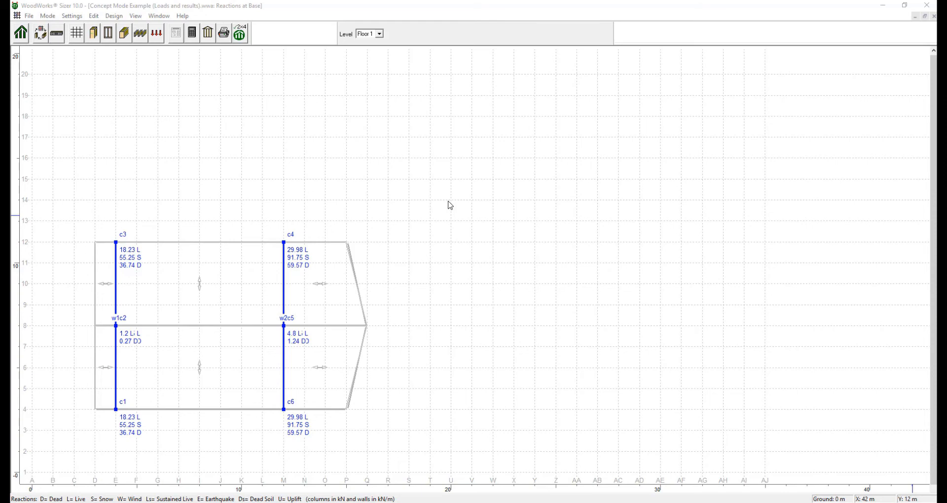
mouse_move(344, 173)
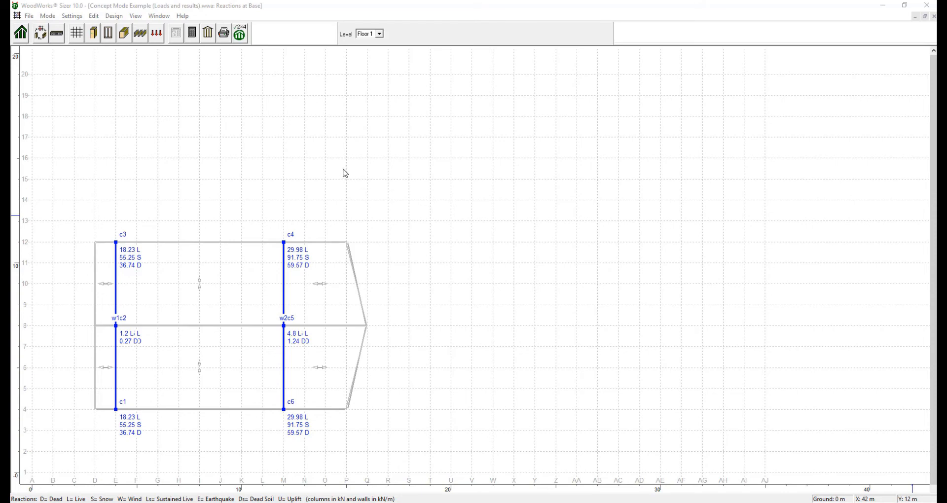
mouse_move(336, 170)
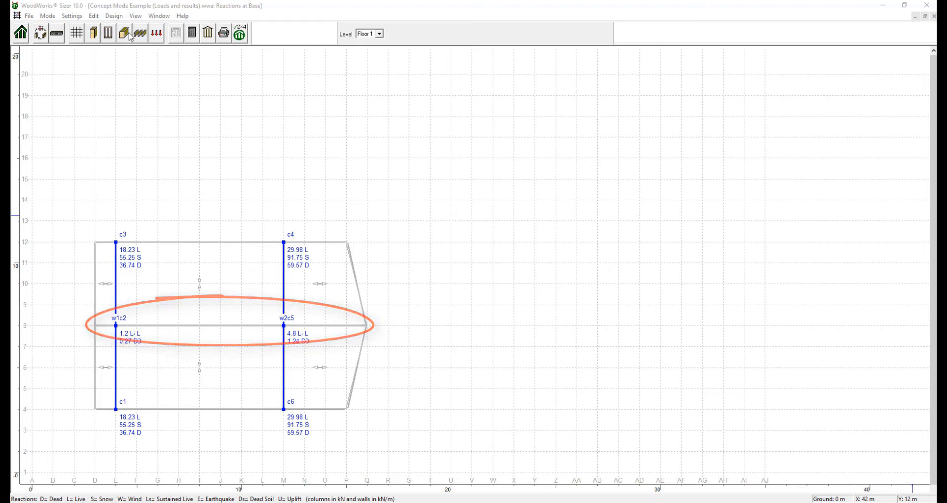
left_click(122, 33)
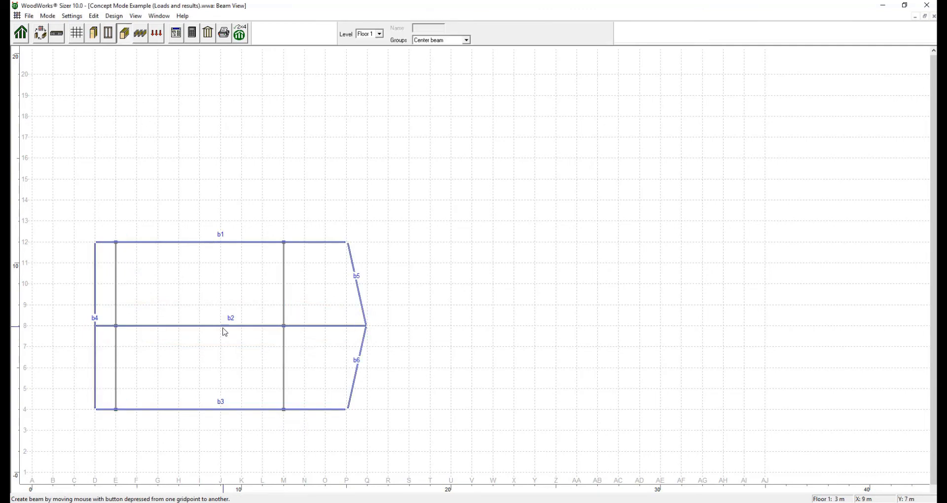
Switch center beam b2 into Beam design mode.
left_click(47, 15)
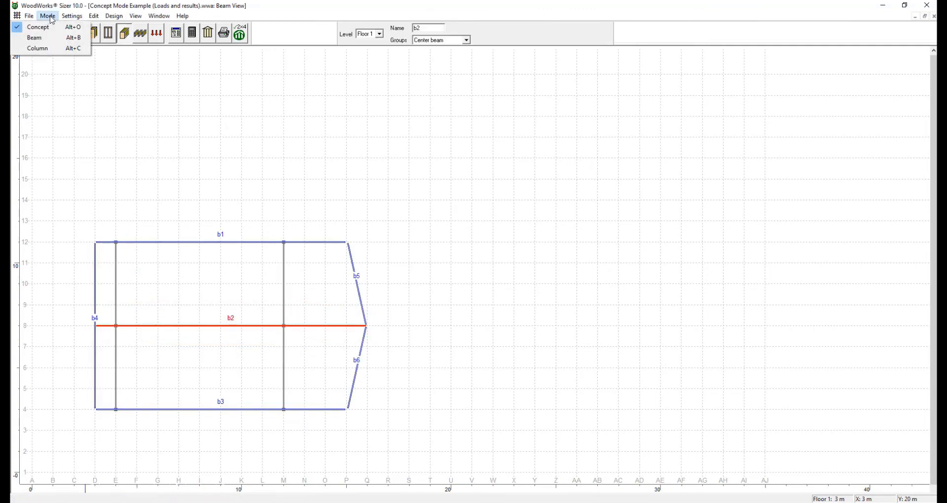
left_click(35, 38)
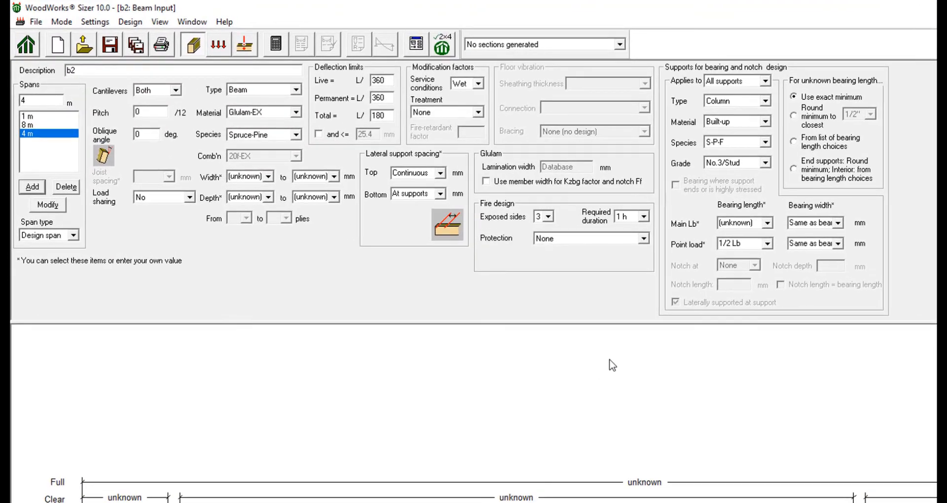
mouse_move(610, 362)
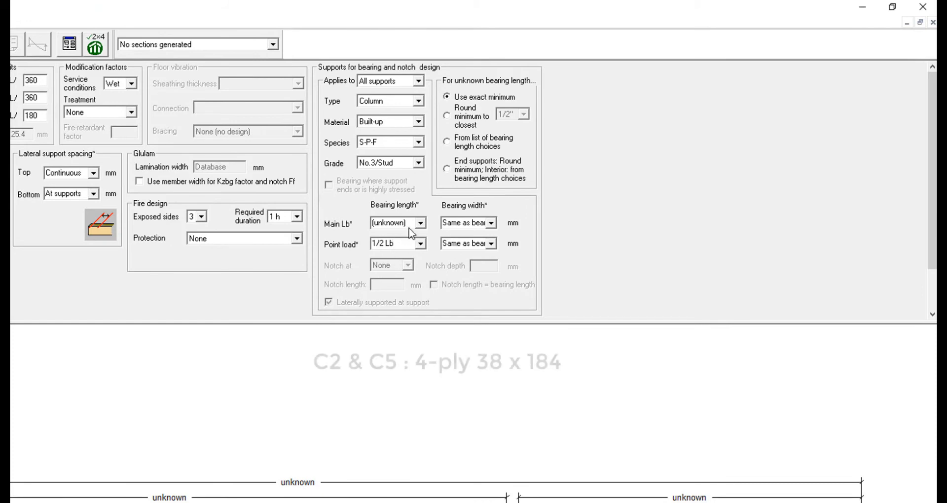
Set b2's main bearing length to 152 mm, save the change, and show design results.
left_click(392, 223)
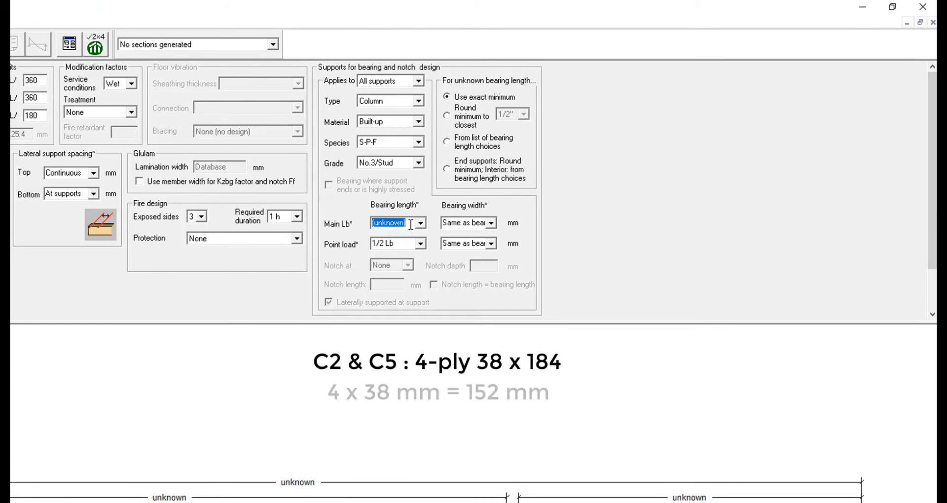
type("152")
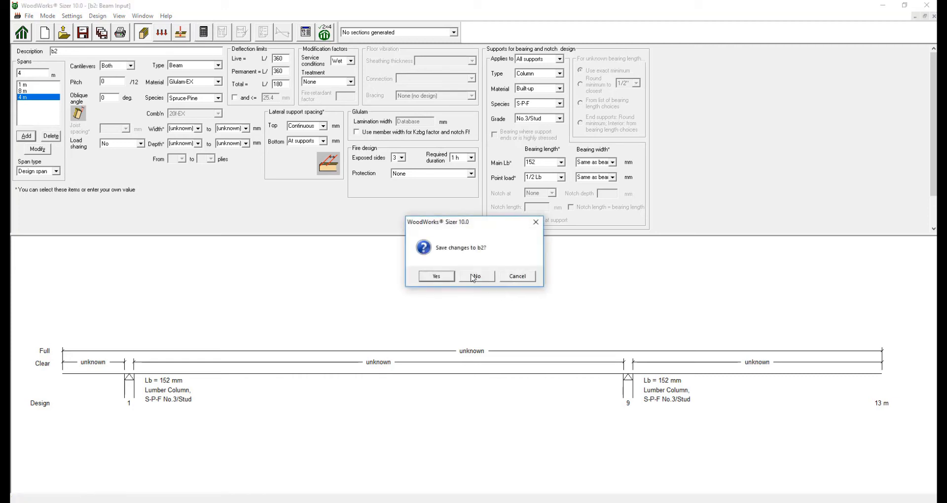
left_click(476, 277)
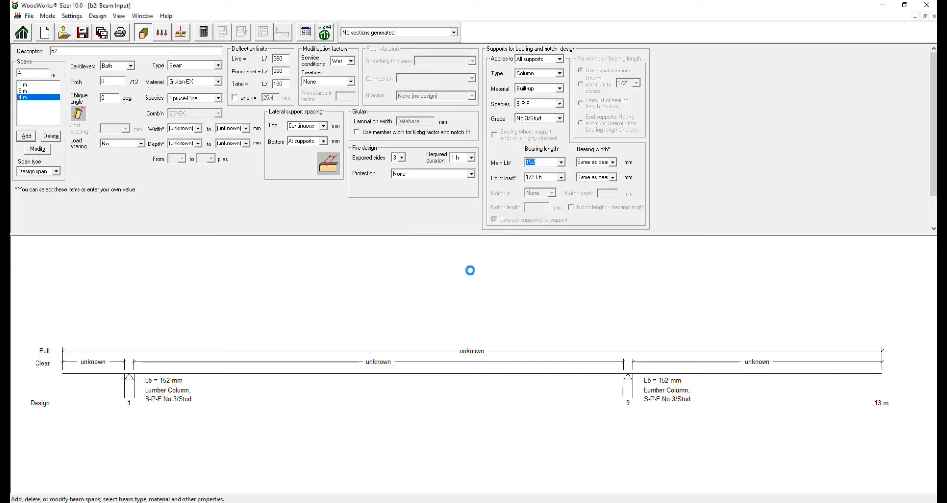
left_click(221, 32)
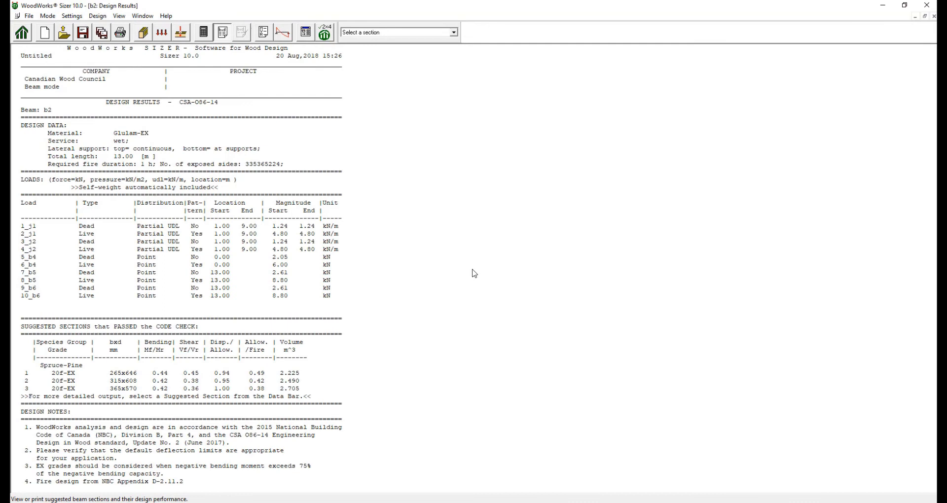
Choose the Spruce-Pine 20f-EX 265x646 section, review its calculation sheet, then view analysis results.
left_click(454, 32)
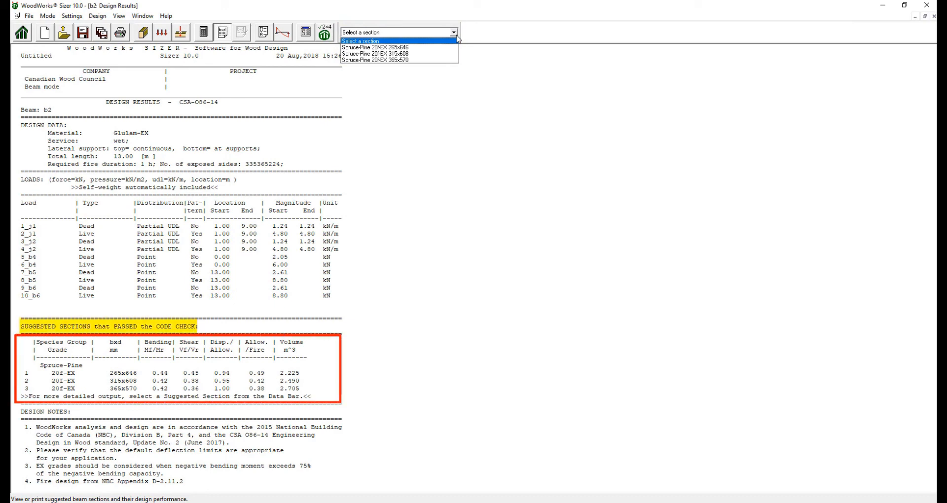
mouse_move(468, 57)
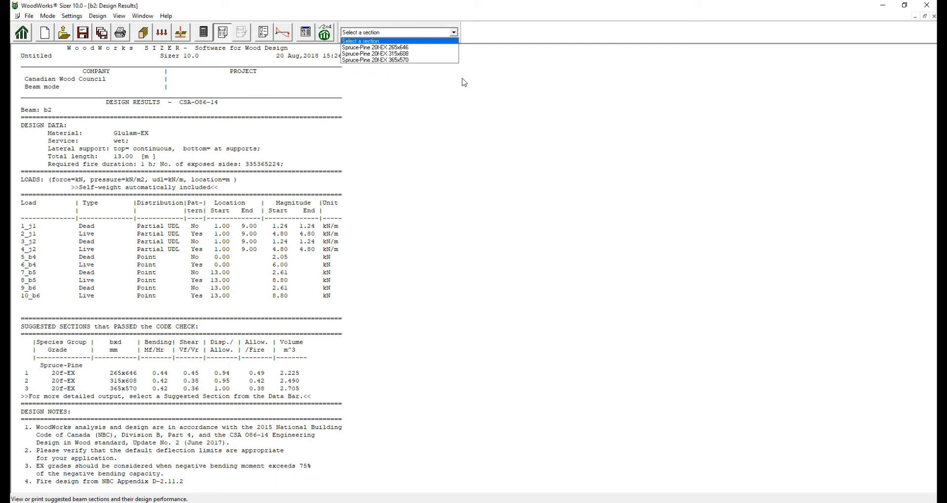
left_click(374, 48)
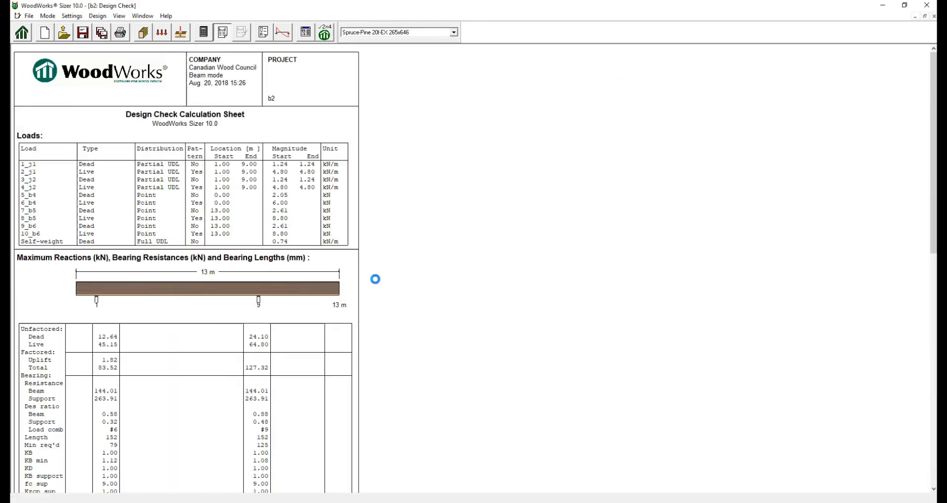
left_click(262, 32)
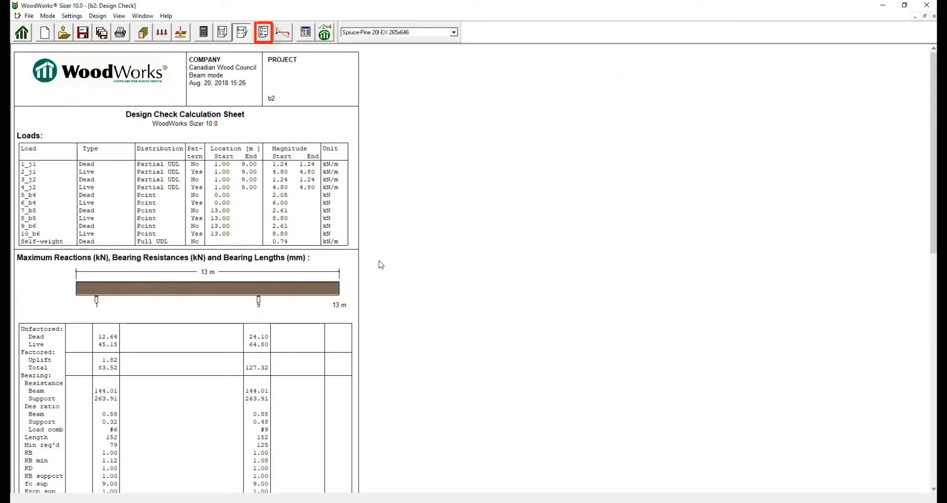
left_click(283, 33)
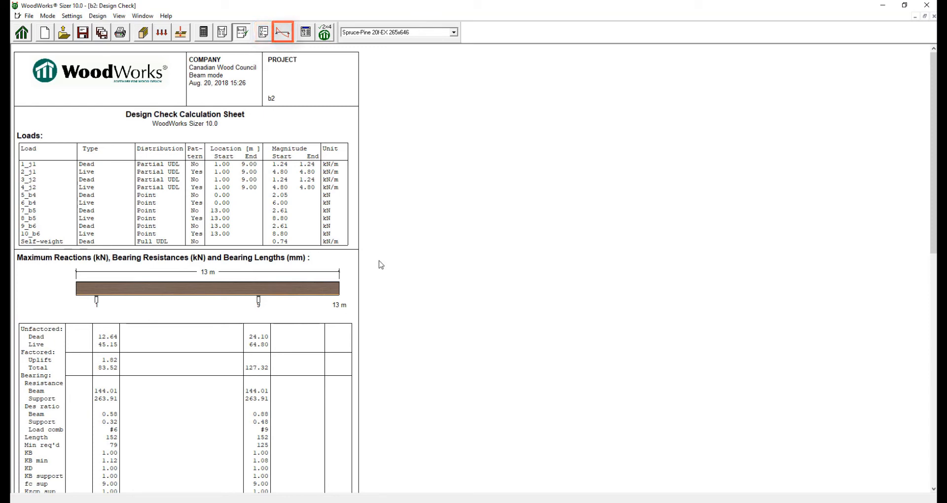
left_click(264, 32)
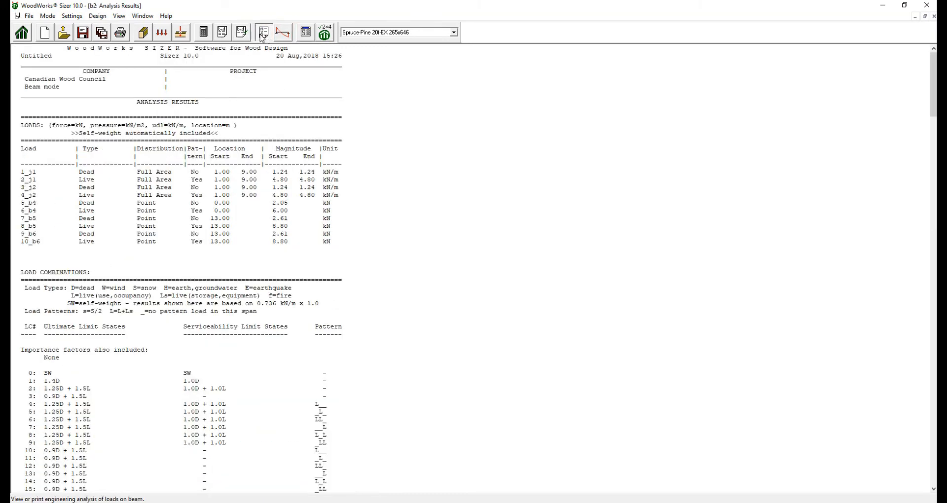
mouse_move(263, 32)
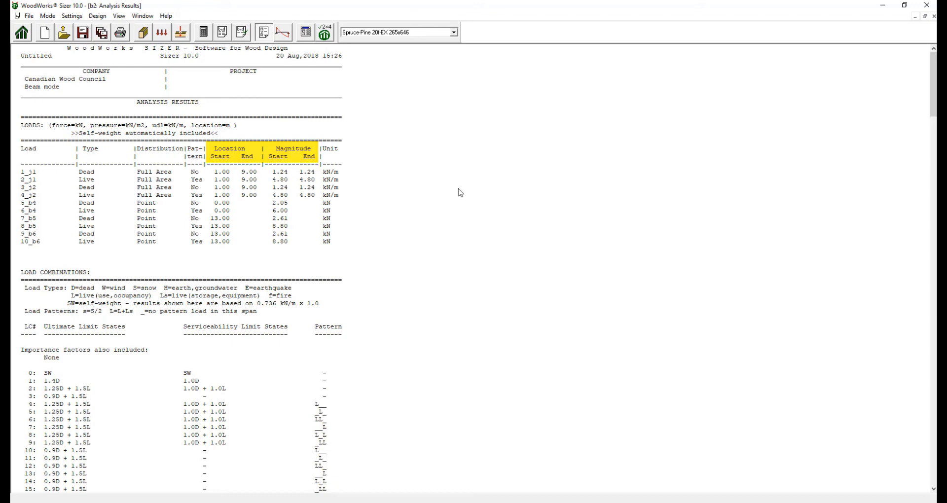
Scroll through b2's analysis results, then display its reaction, shear, moment and deflection graphs.
scroll("down", 3)
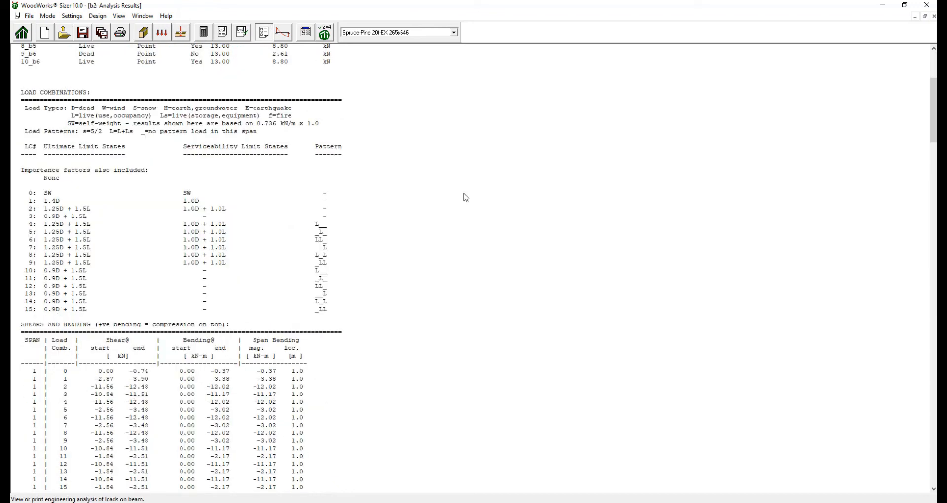
double_click(55, 92)
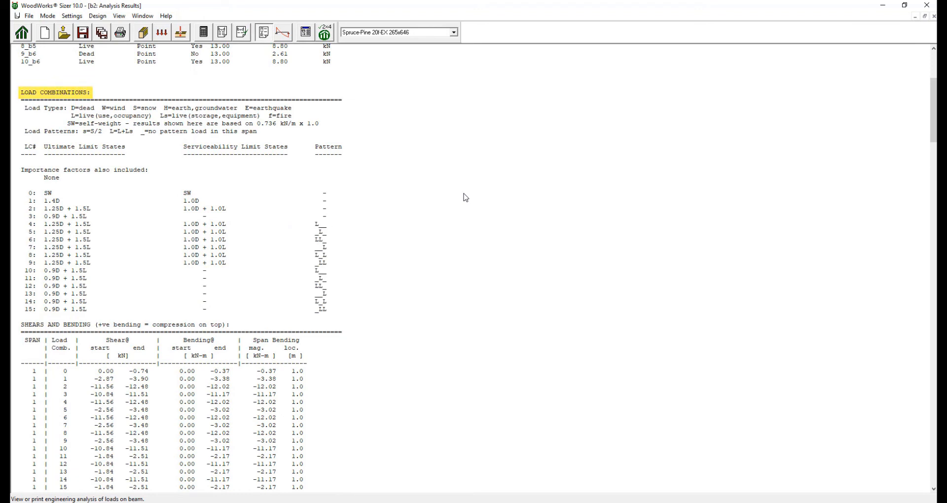
scroll("down", 3)
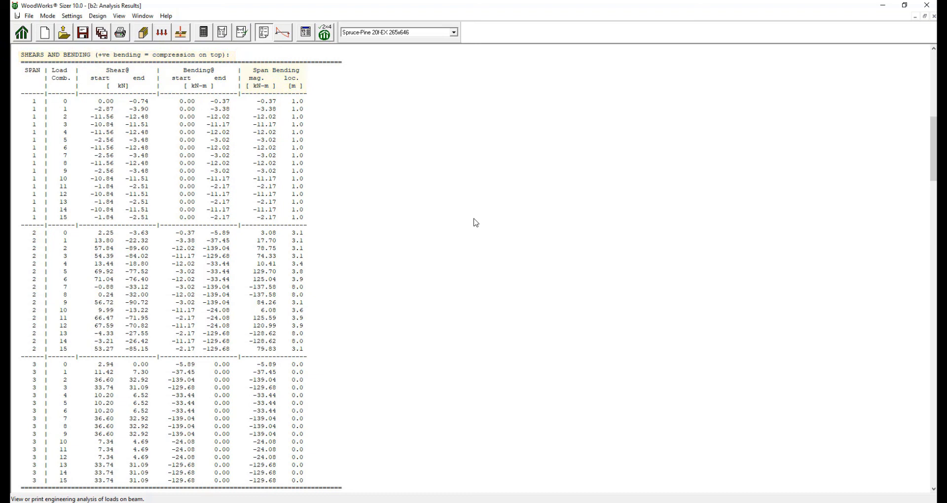
scroll("down", 3)
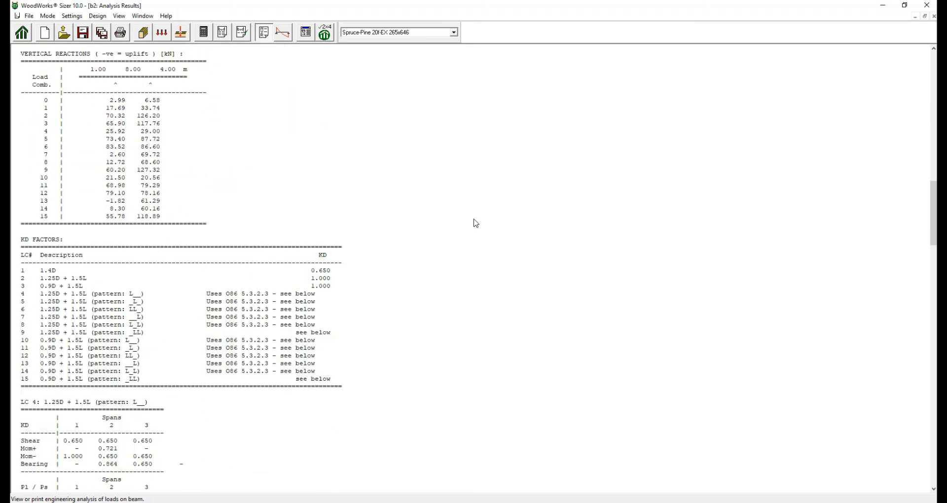
double_click(41, 238)
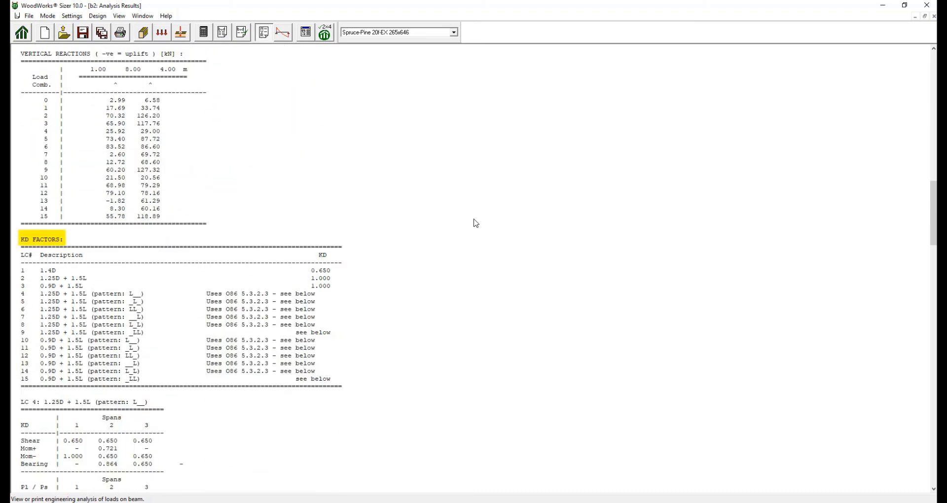
scroll("down", 3)
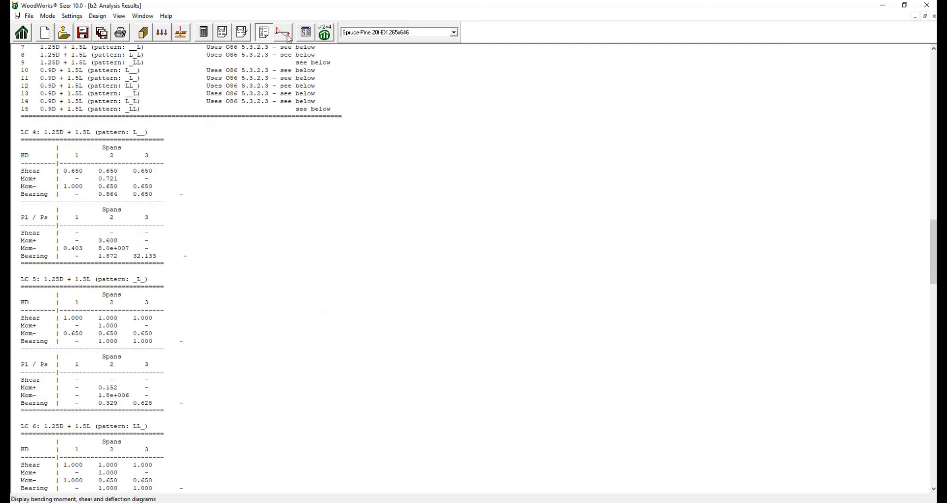
left_click(283, 32)
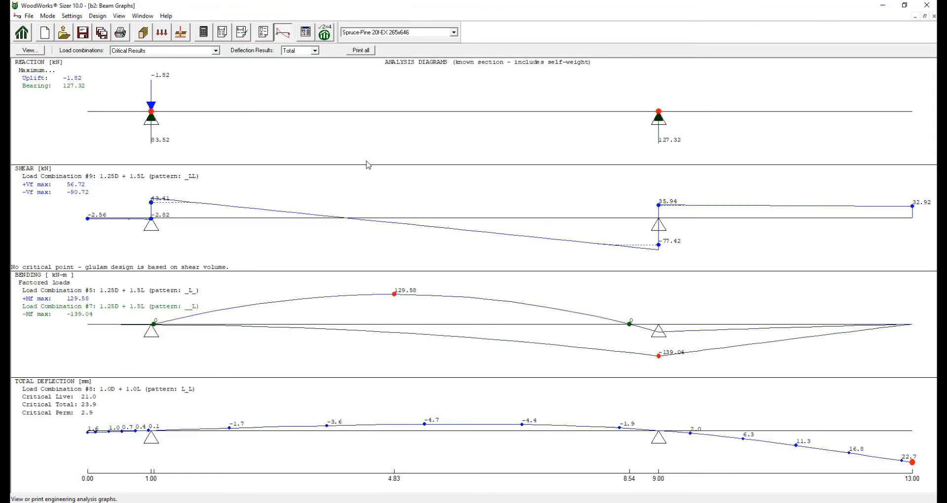